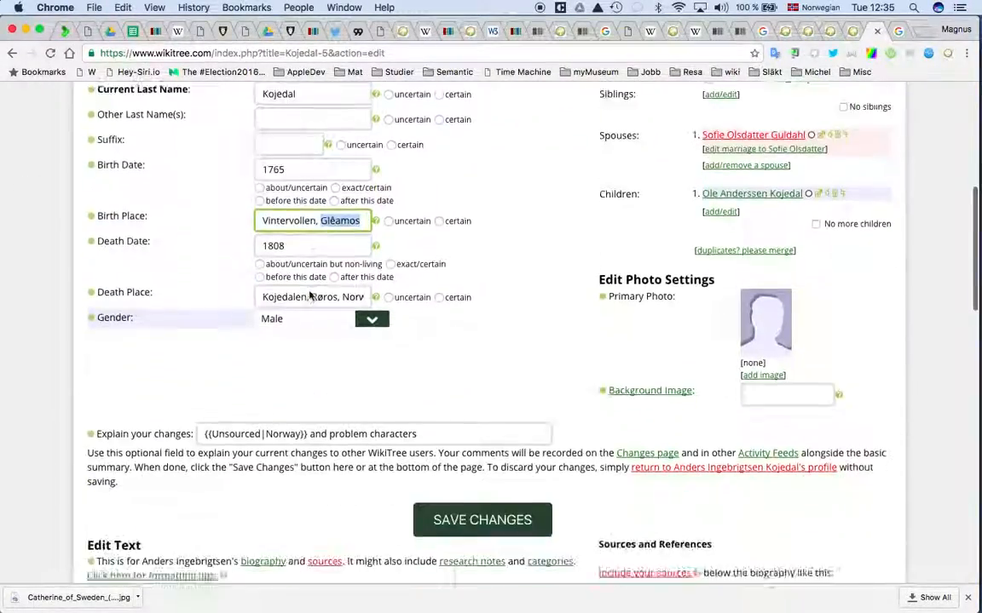
Browse addable input sources down to Chinese, Traditional, then cancel without adding any
scroll(down, 3)
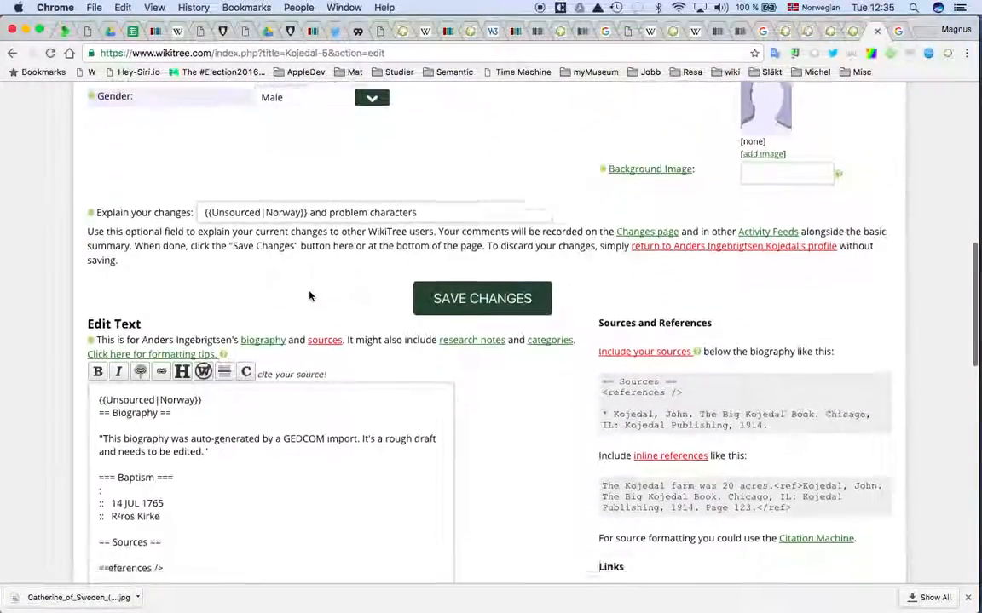
scroll(down, 3)
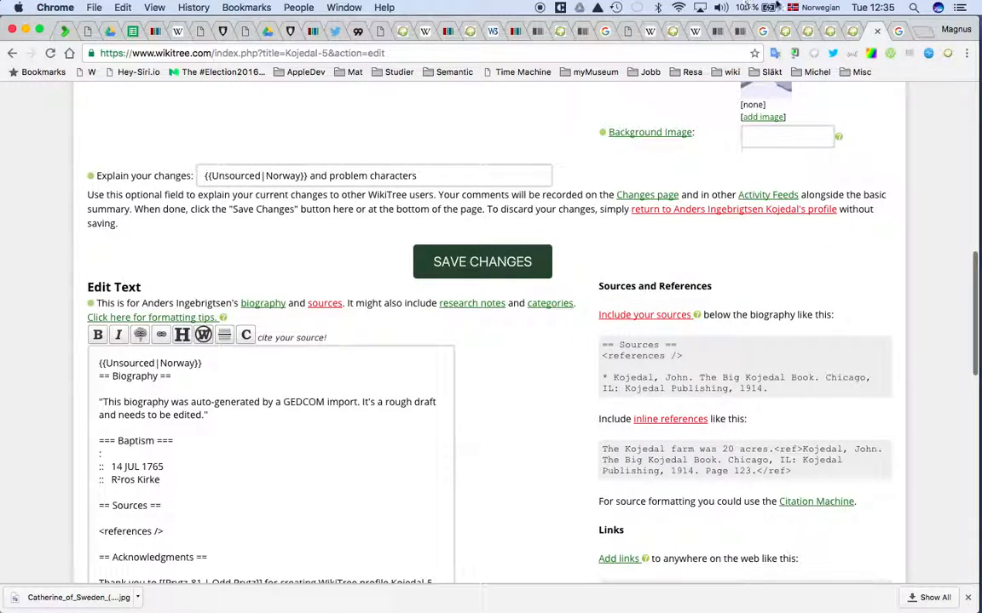
click(818, 7)
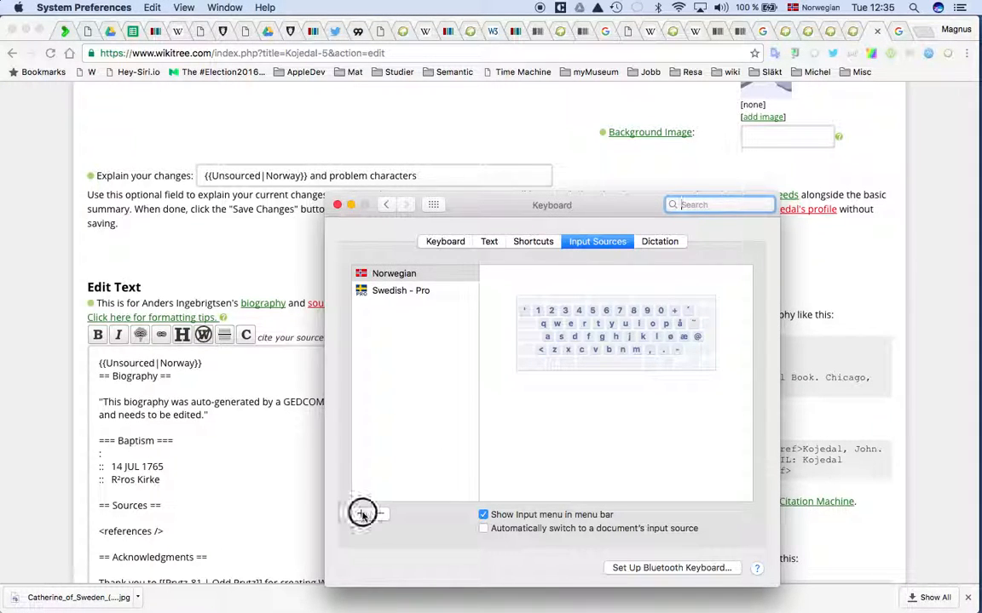
click(362, 515)
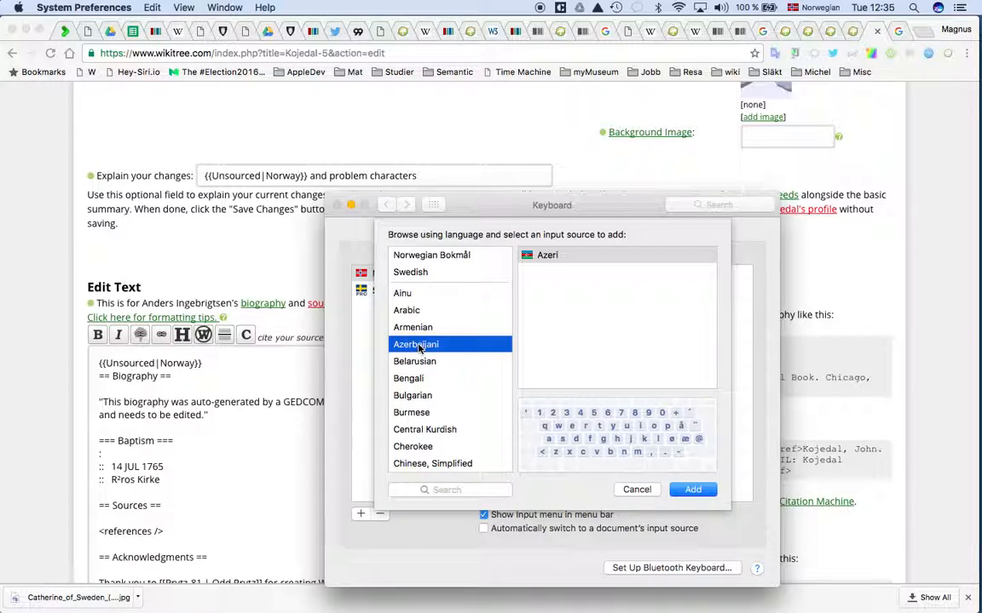
click(413, 447)
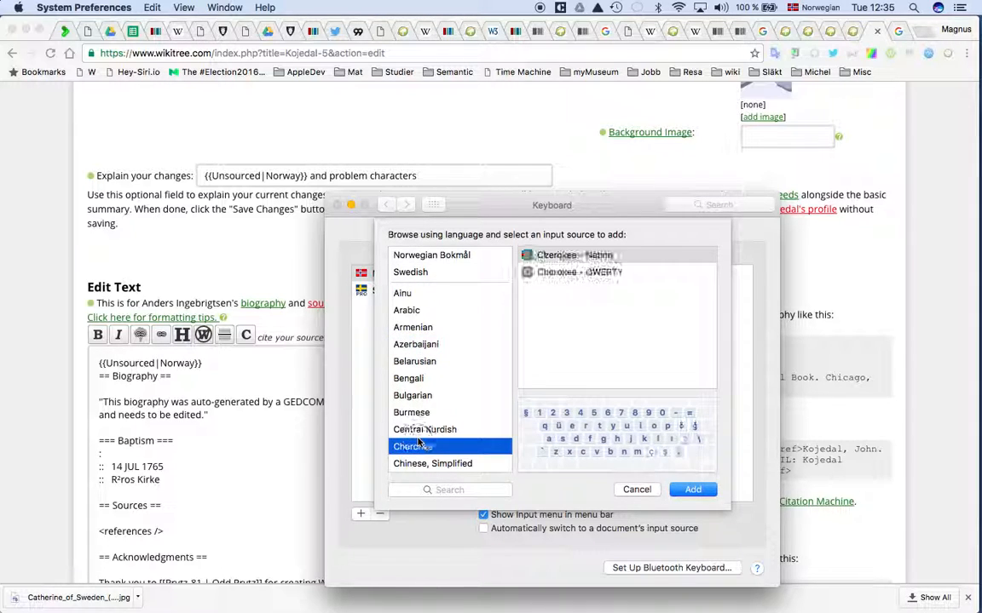
scroll(down, 3)
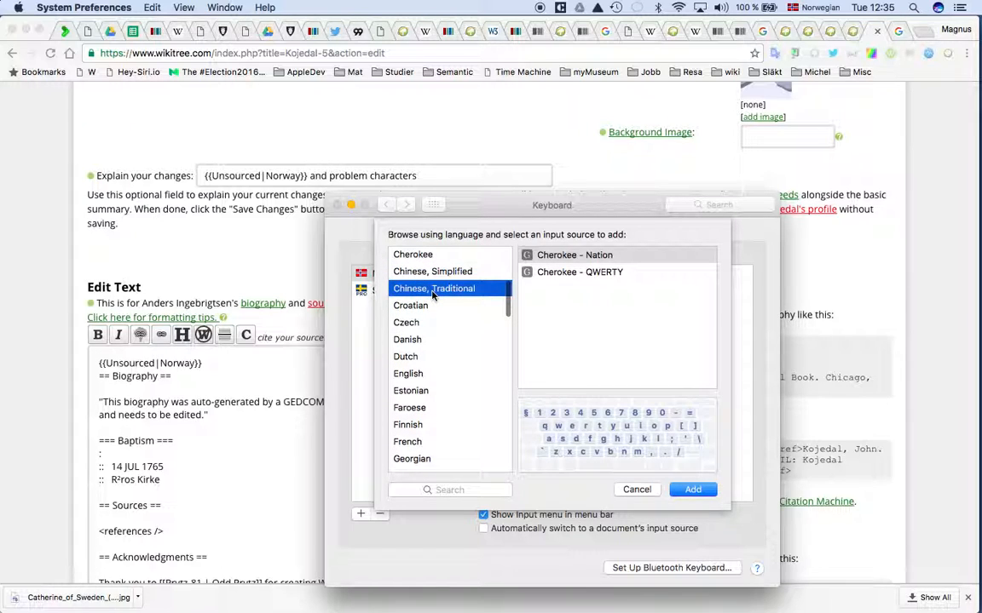
click(433, 288)
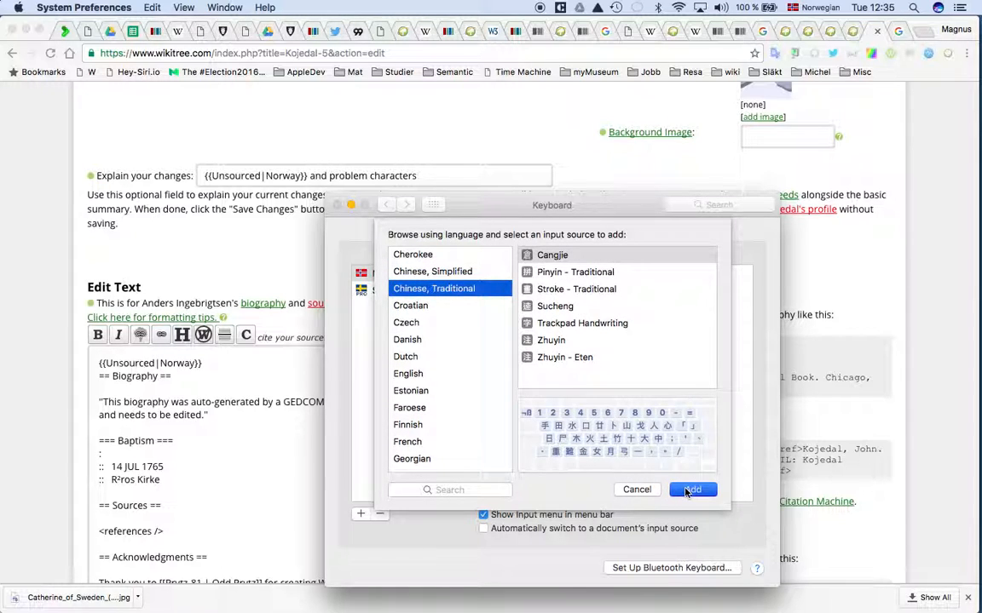
click(692, 489)
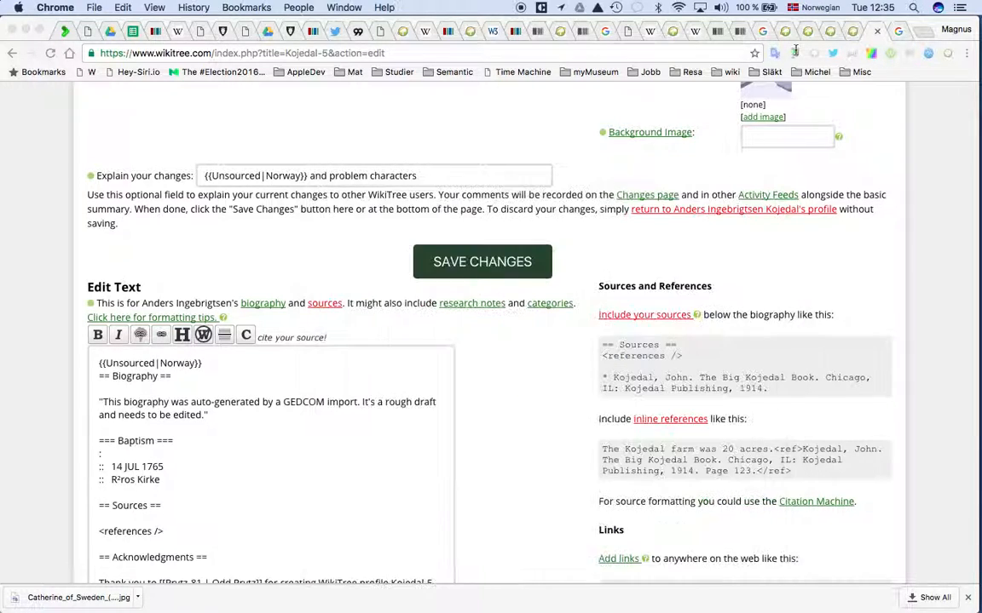
Bring the birth and death place fields into view and show the Keyboard Viewer
scroll(up, 3)
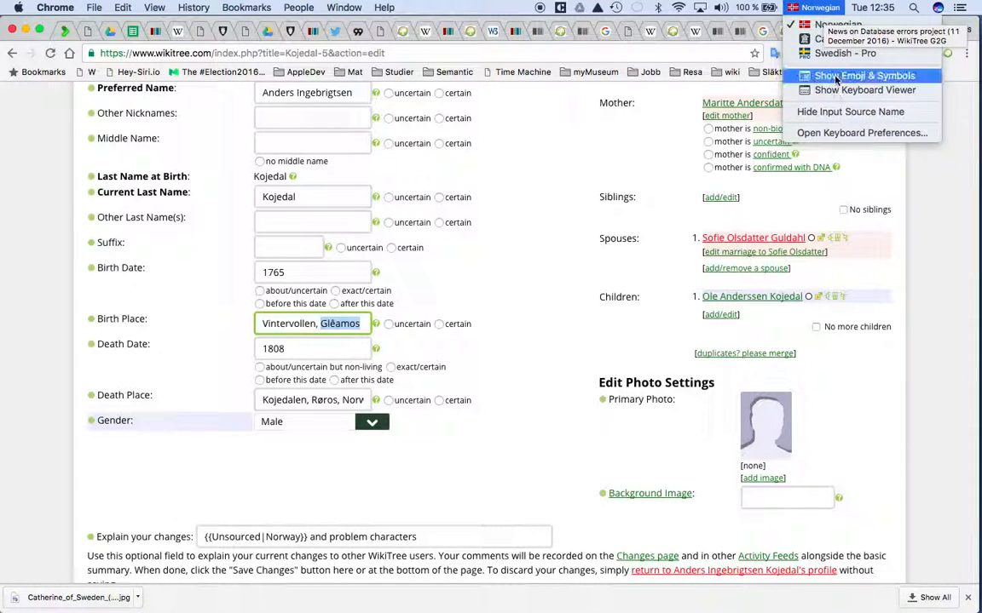
mouse_move(832, 112)
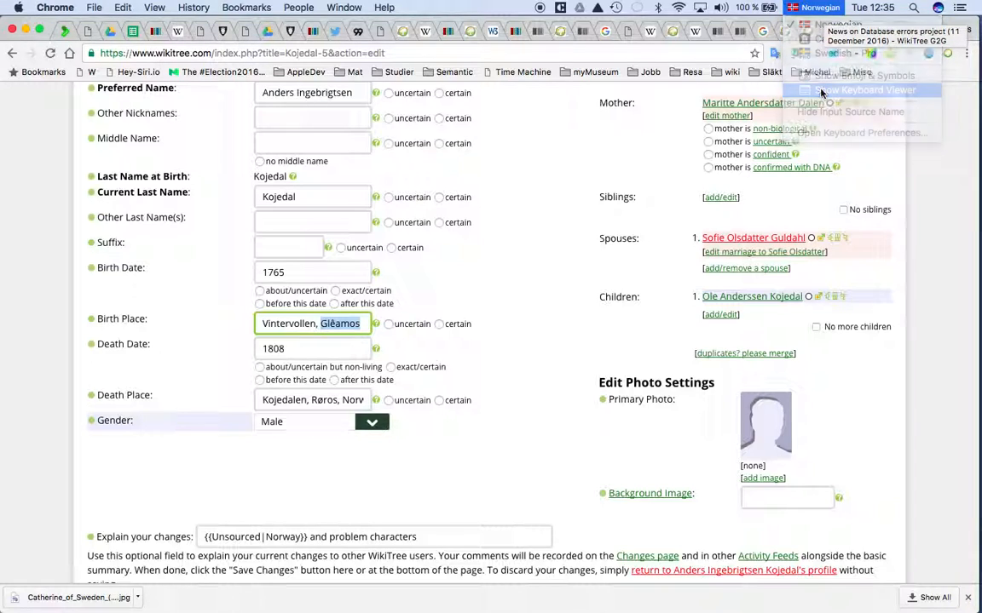
click(864, 88)
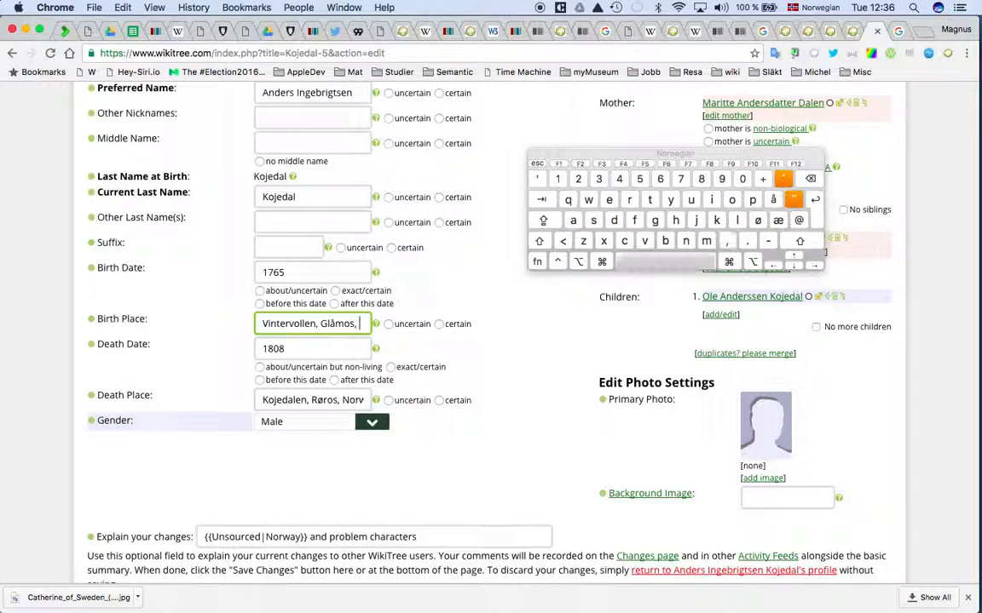
Complete the Birth Place as Vintervollen, Glåmos, Norway and move down to the biography
text(Norway)
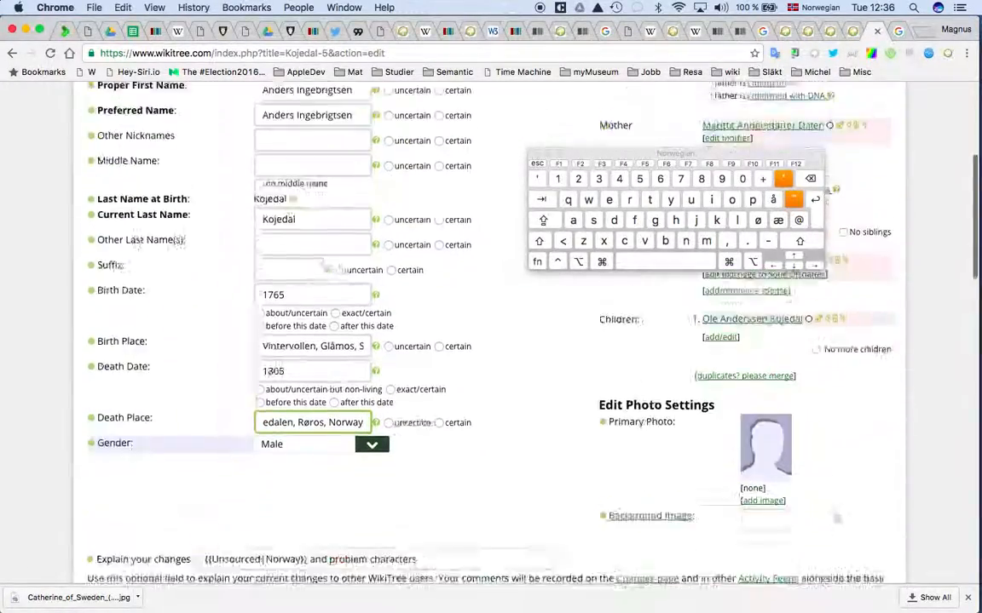
scroll(down, 3)
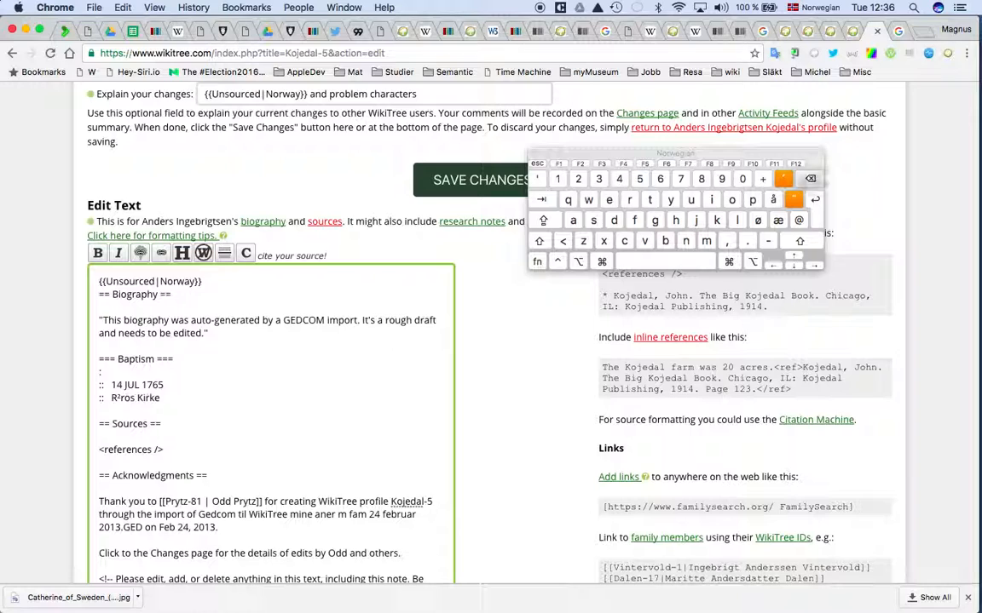
Correct the garbled church name to Røros with the ø key, then switch to Swedish - Pro
click(754, 222)
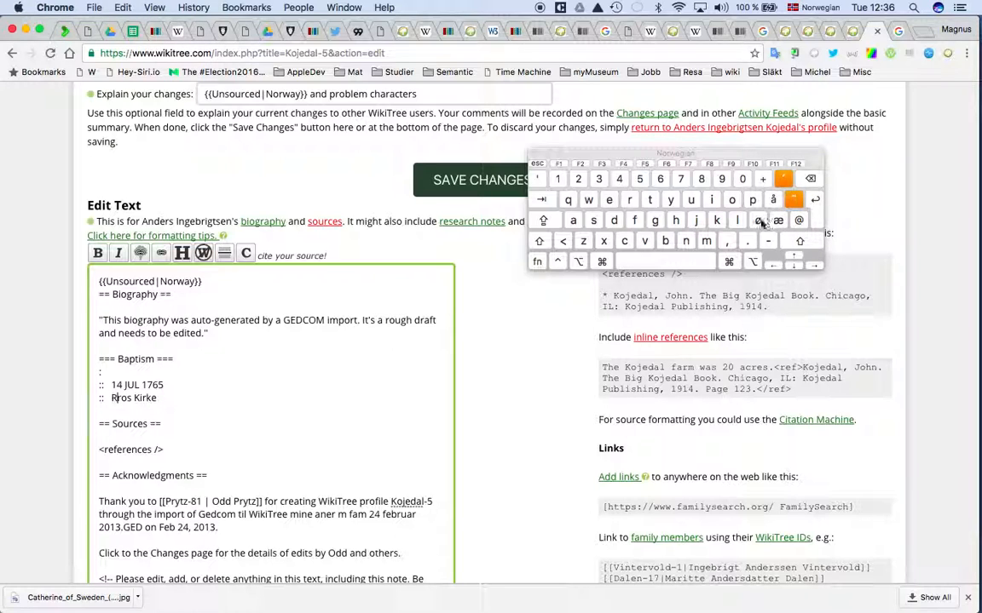
click(757, 220)
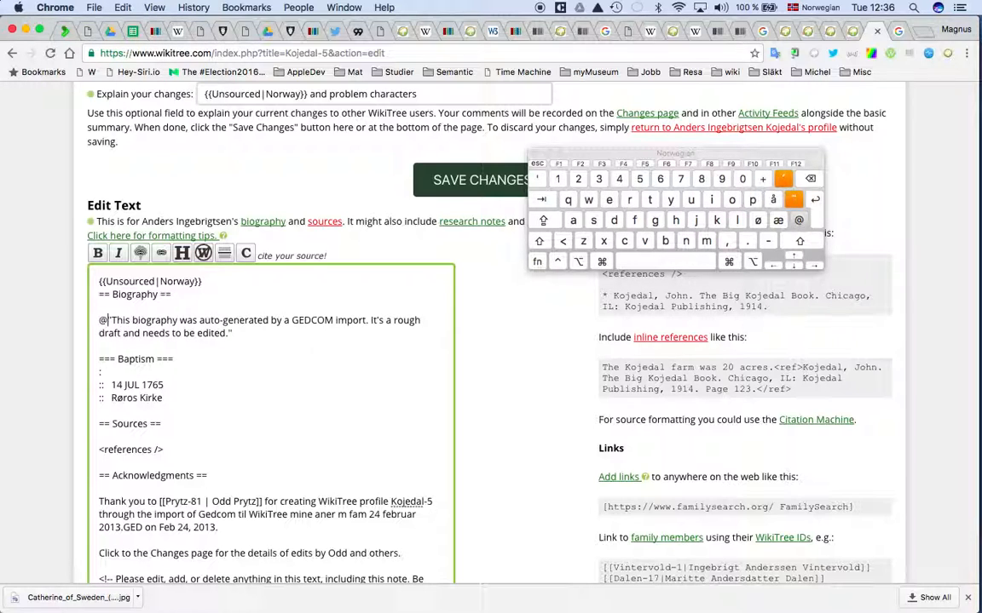
key(Backspace)
text(''17')
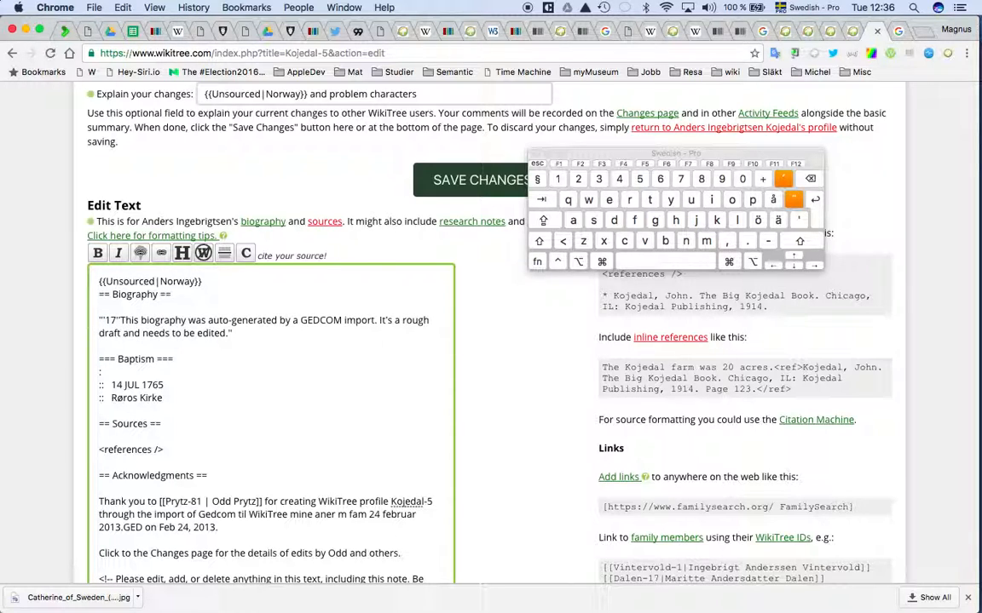
Write '''1765''' Jul 14 baptized in Røros Kirke, removing the GEDCOM note and Baptism block
text(65)
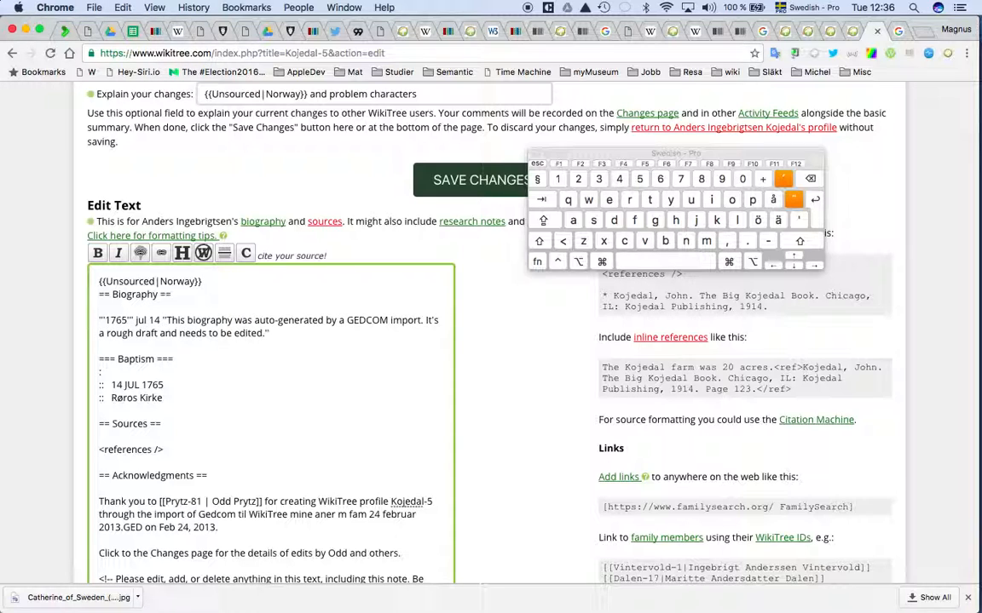
text(baptized)
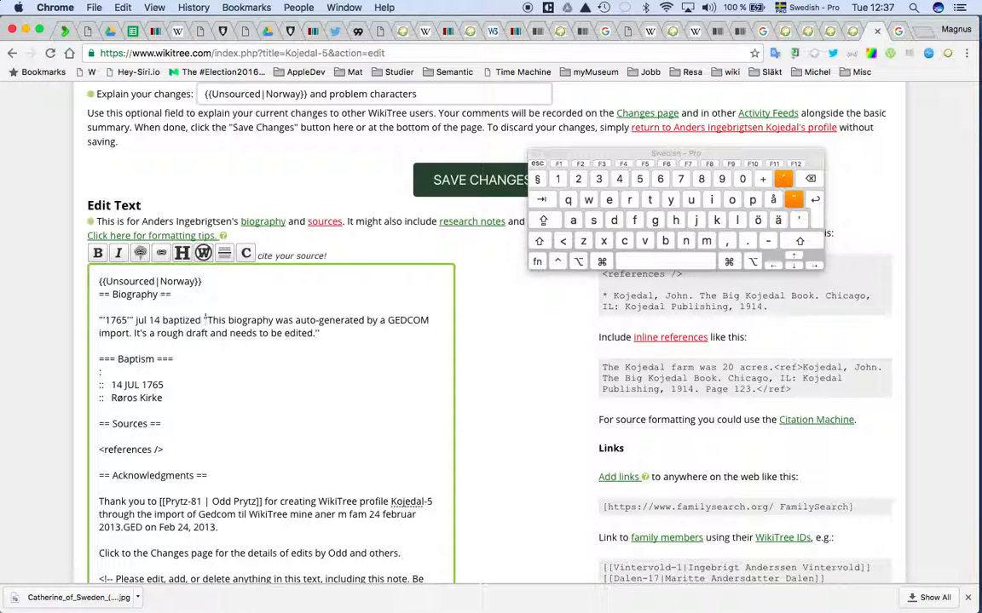
drag(206, 321, 164, 385)
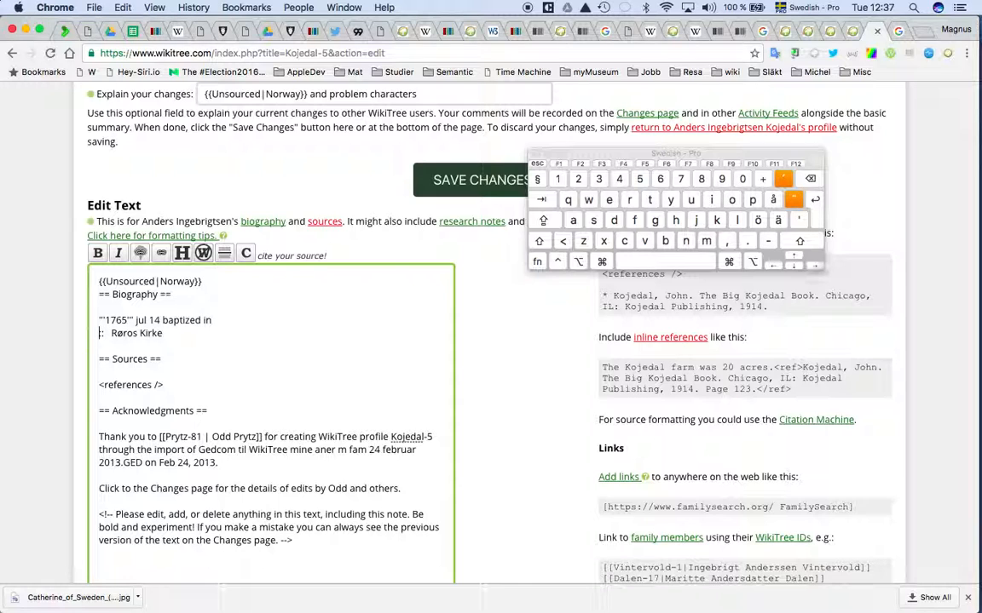
key(Backspace)
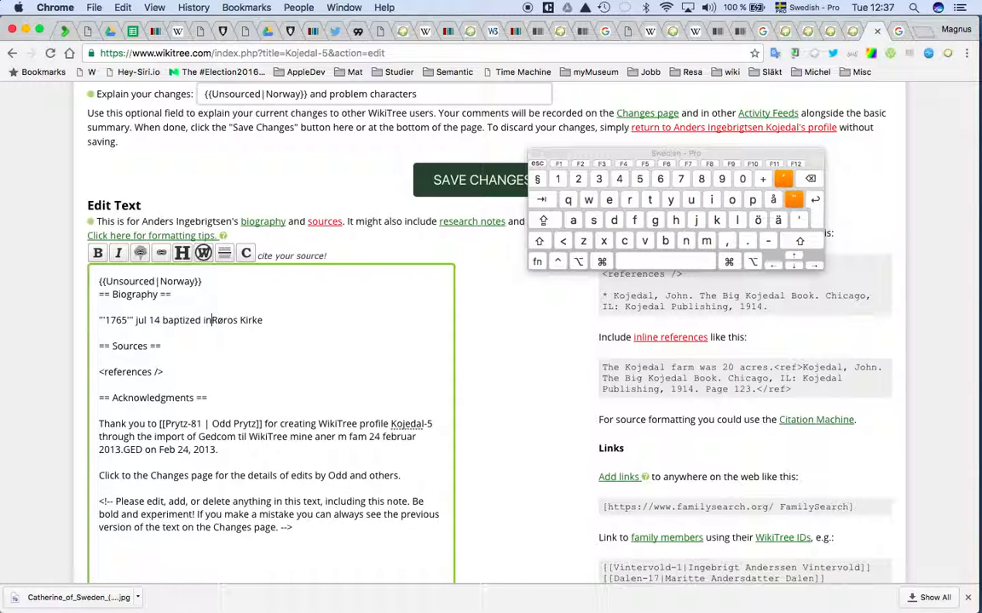
scroll(down, 3)
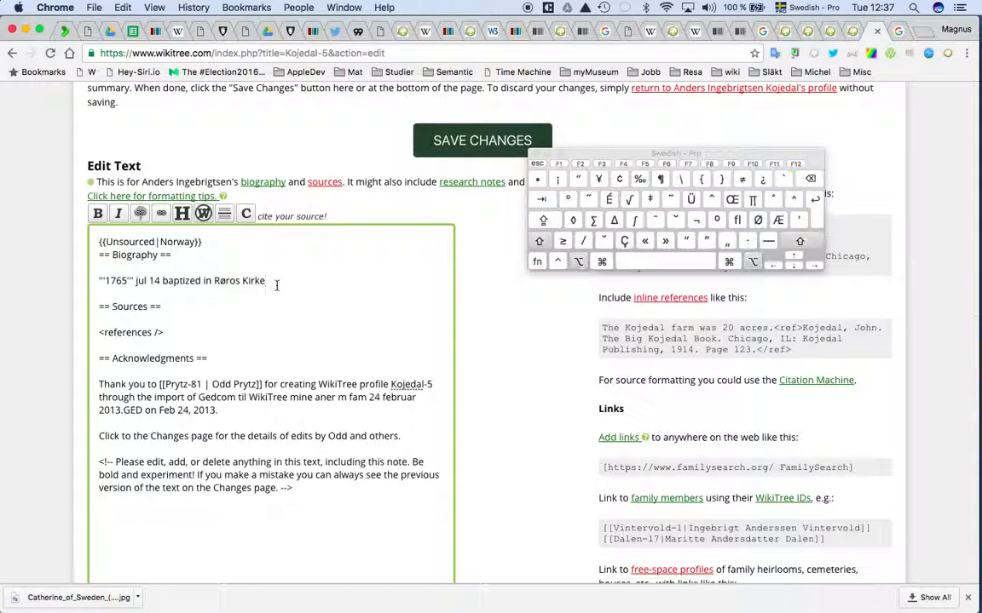
Append {{Citation Needed}} after Røros Kirke on the baptism line
text({{Ci)
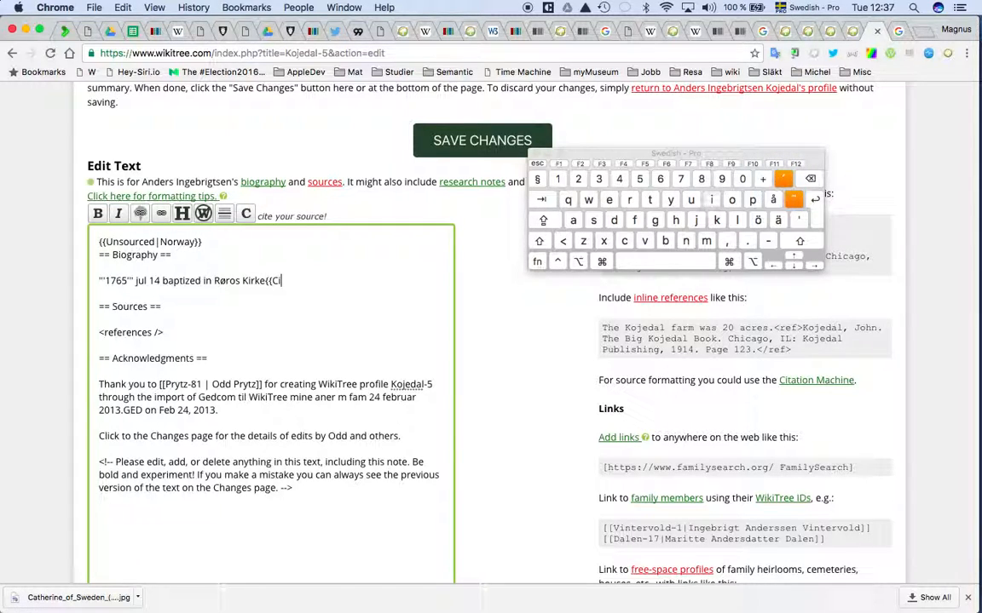
text(tation Need)
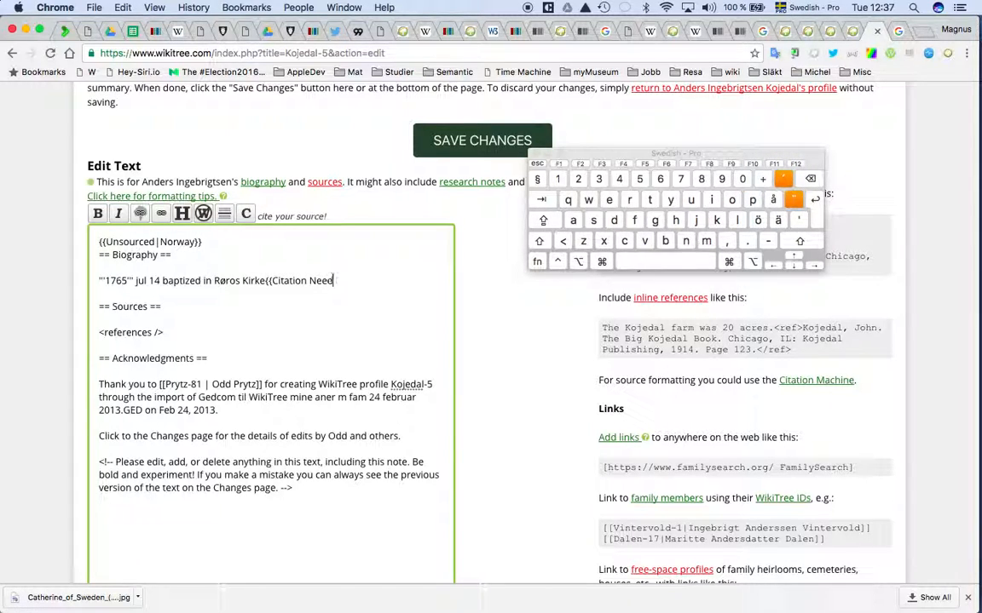
text(ed}})
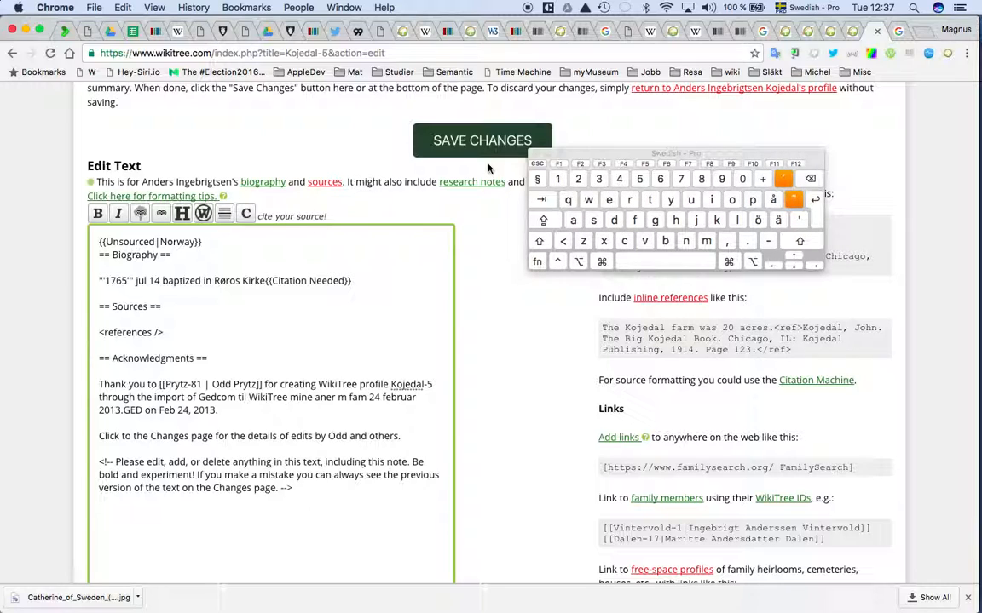